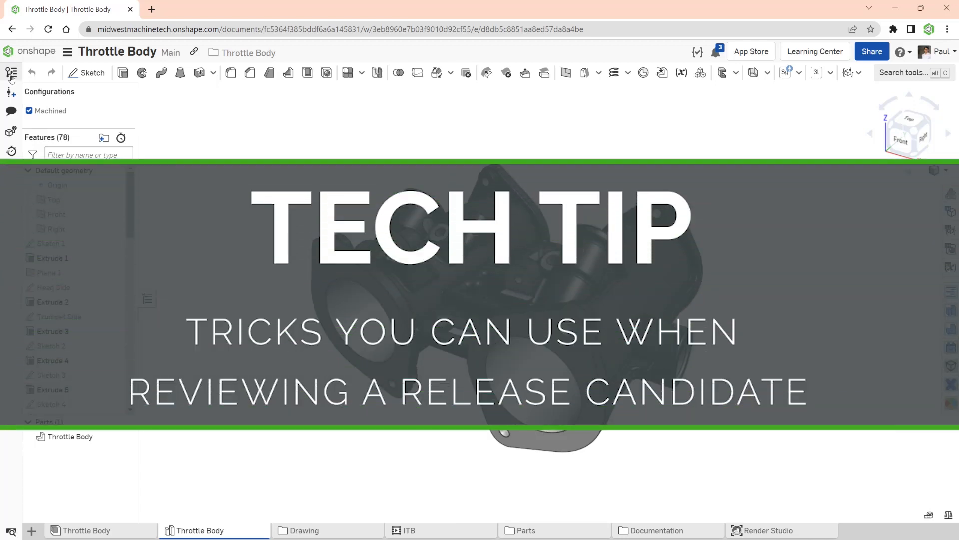
# - Open the Throttle Body version history and compare ECO 245 against the Main workspace
pyautogui.click(11, 73)
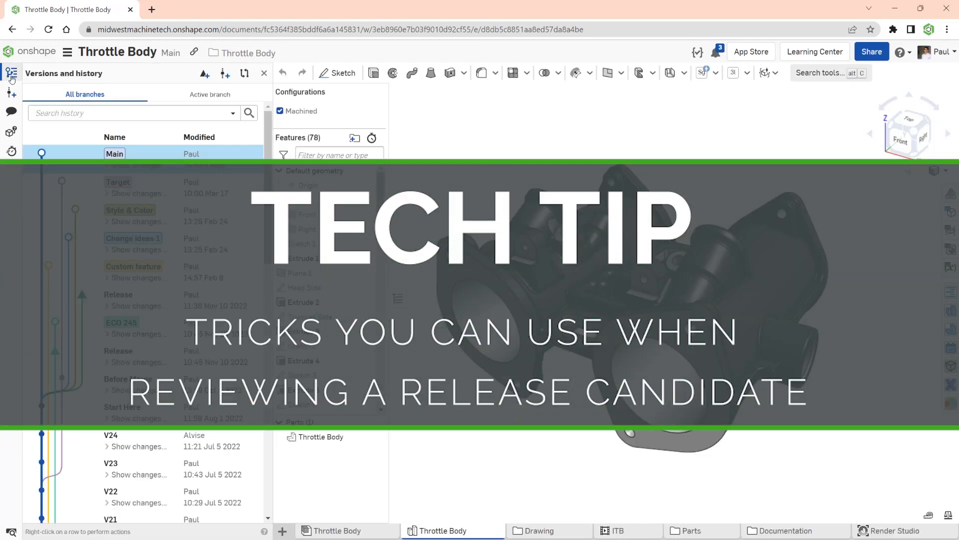
pyautogui.click(244, 73)
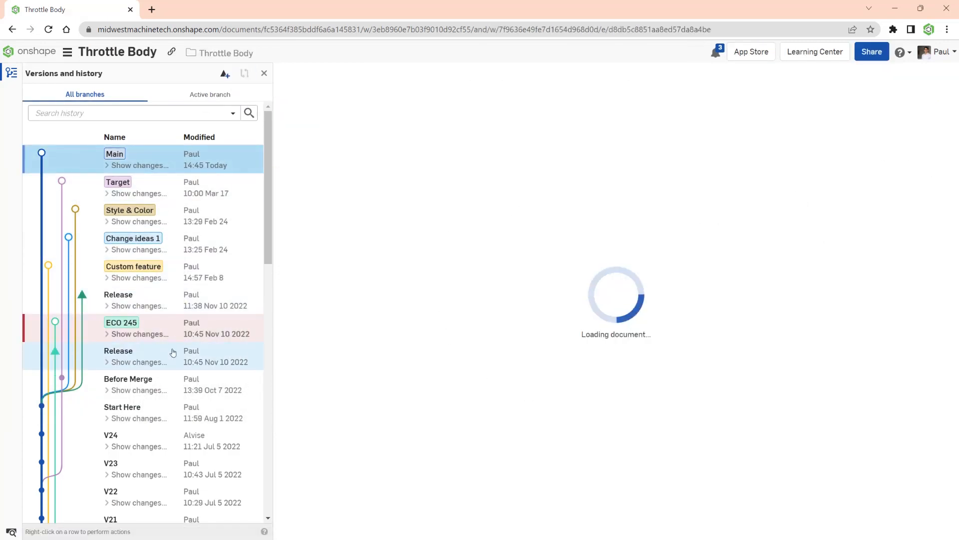
# - Load the Main vs ECO 245 comparison, hide history to inspect changed features, then reopen it
pyautogui.click(245, 73)
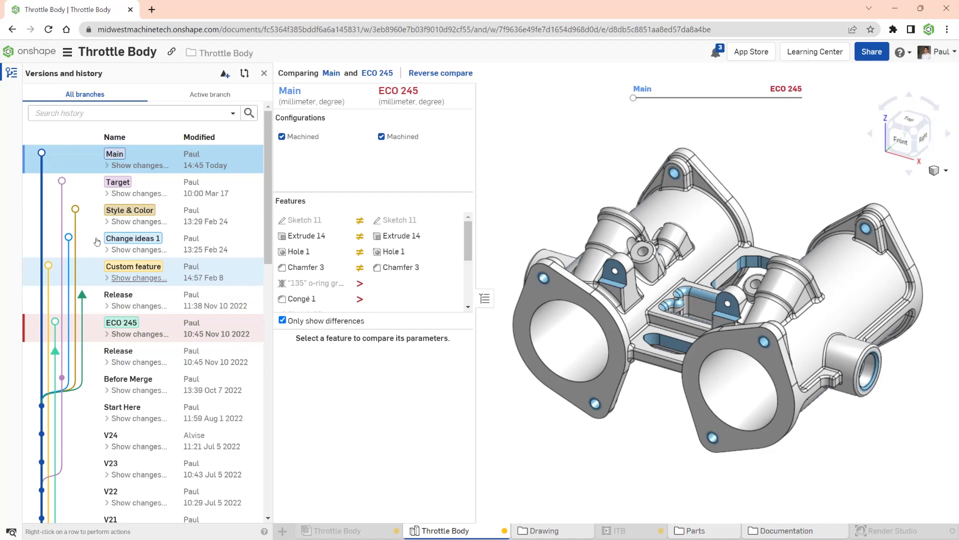
pyautogui.click(265, 73)
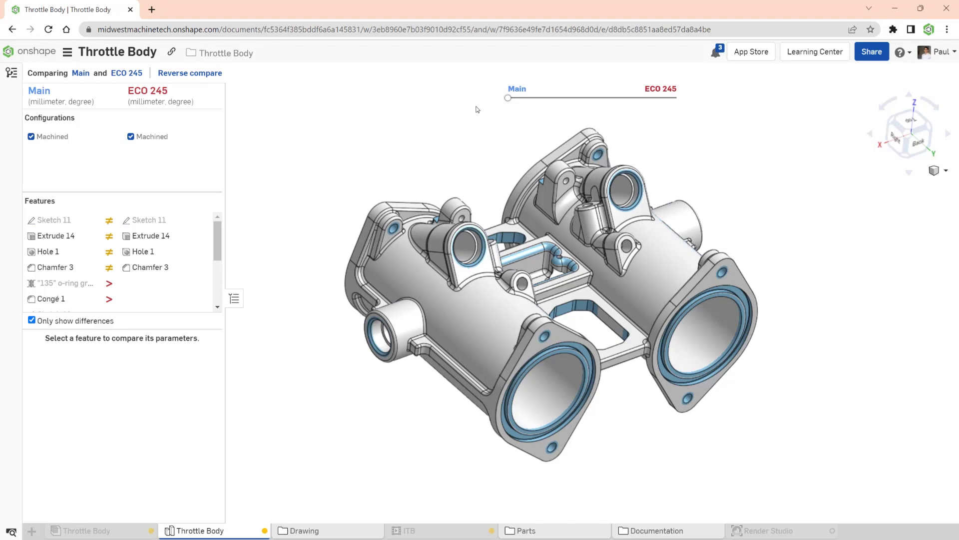
pyautogui.click(10, 73)
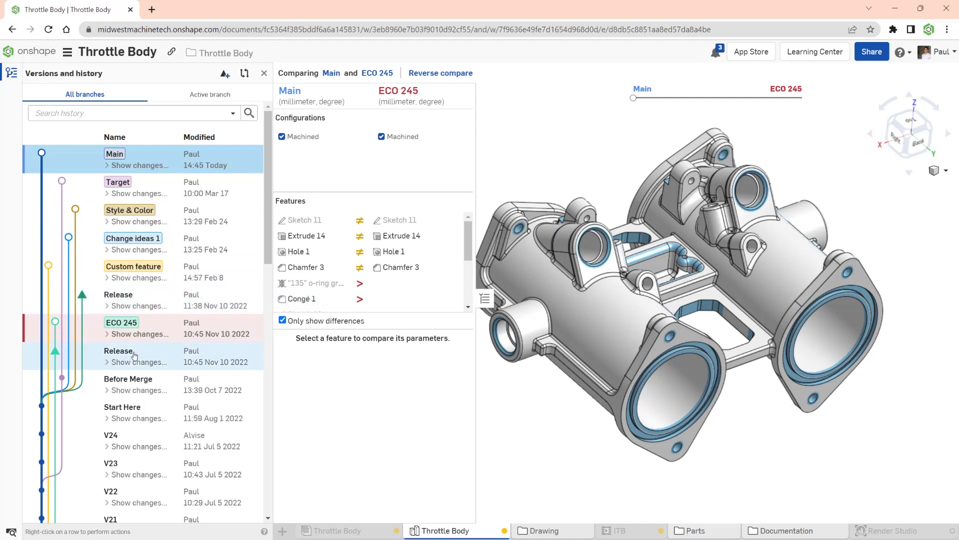
# - Open the Release project review from the Release version's Releases menu
pyautogui.rightClick(118, 351)
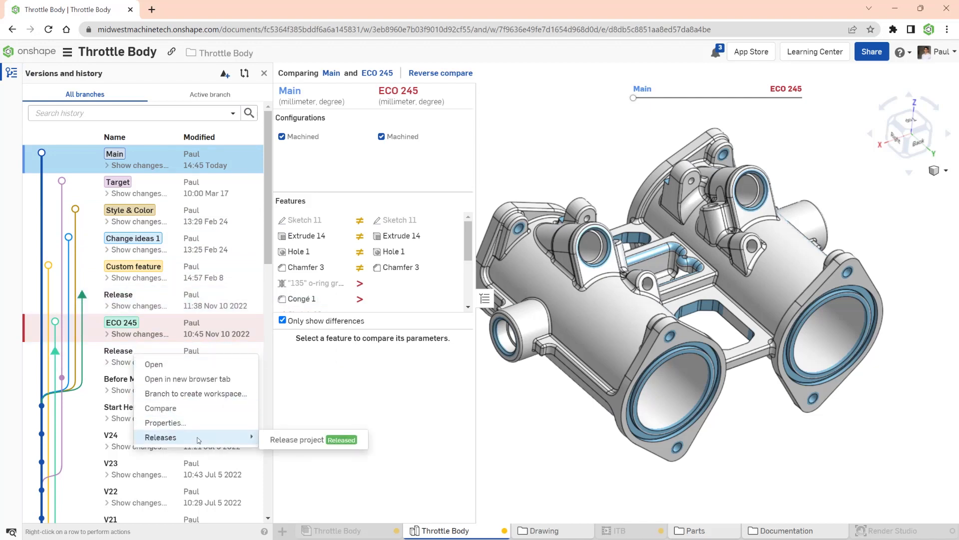
pyautogui.click(297, 439)
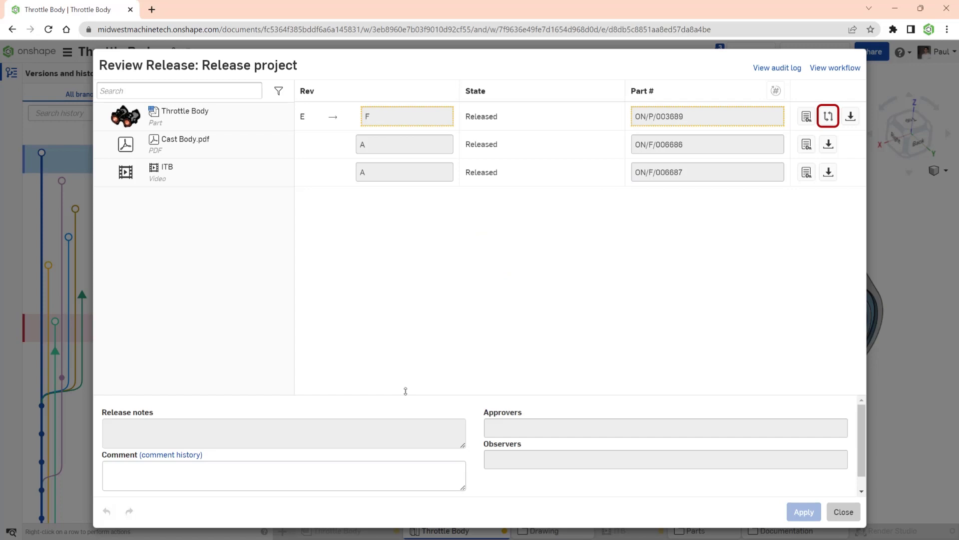
pyautogui.moveTo(793, 133)
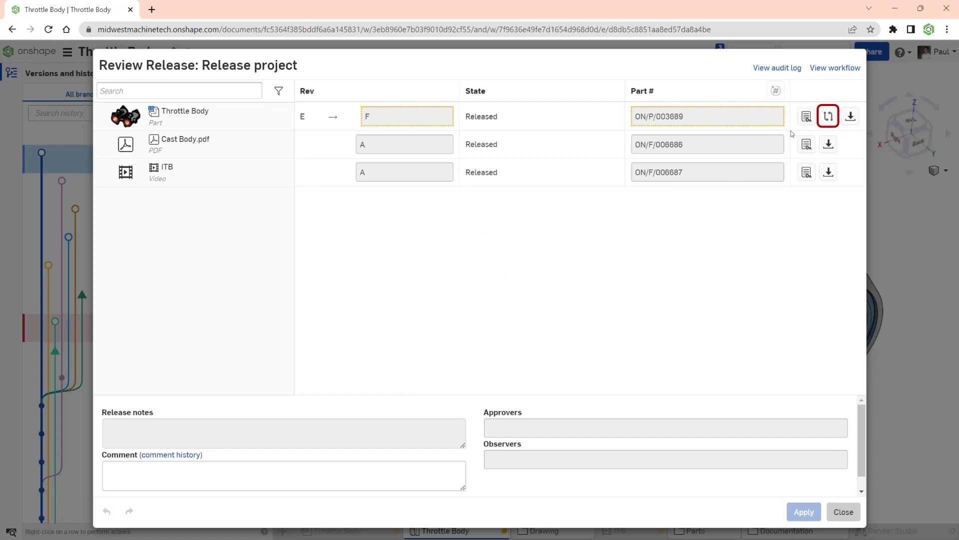
pyautogui.moveTo(828, 122)
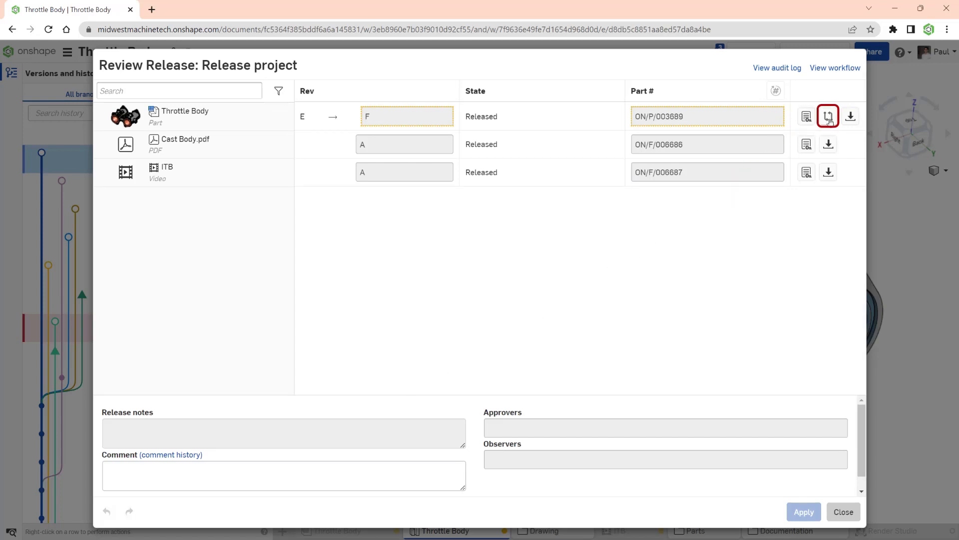
# - Compare Throttle Body Revisions E and F side by side, showing only differences
pyautogui.click(828, 116)
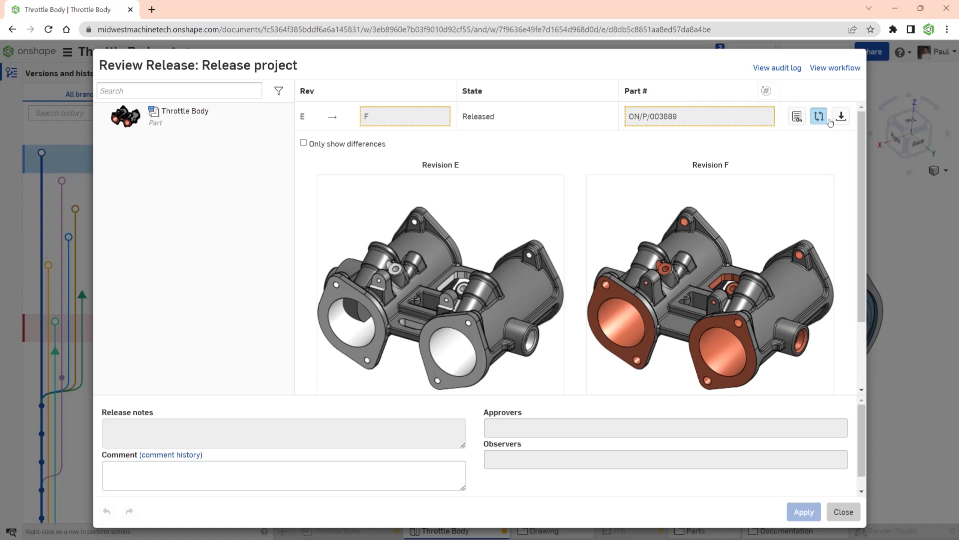
pyautogui.moveTo(421, 280)
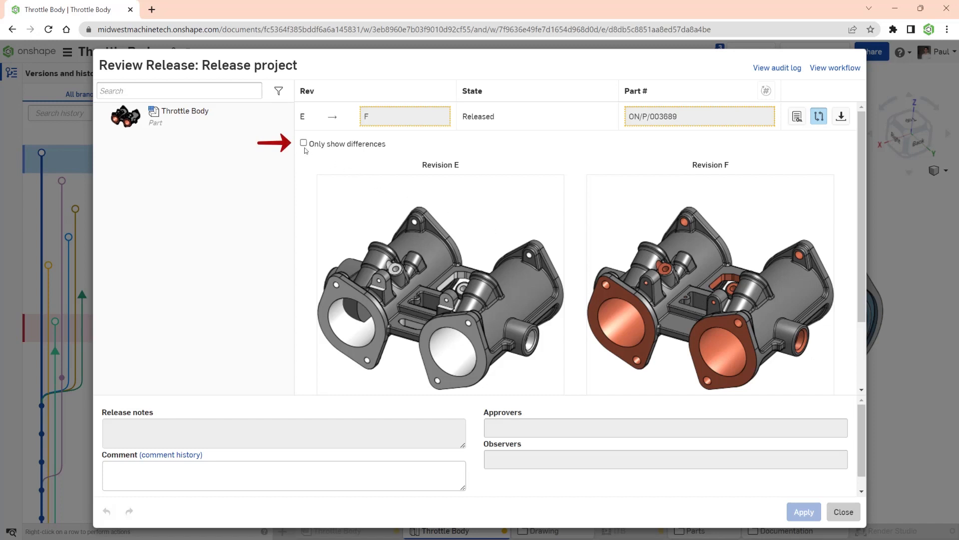
pyautogui.click(304, 143)
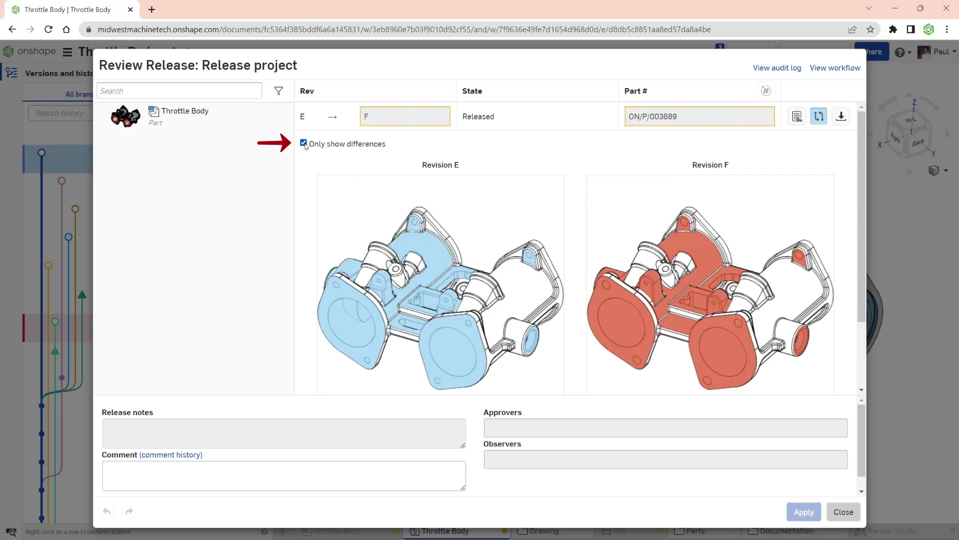